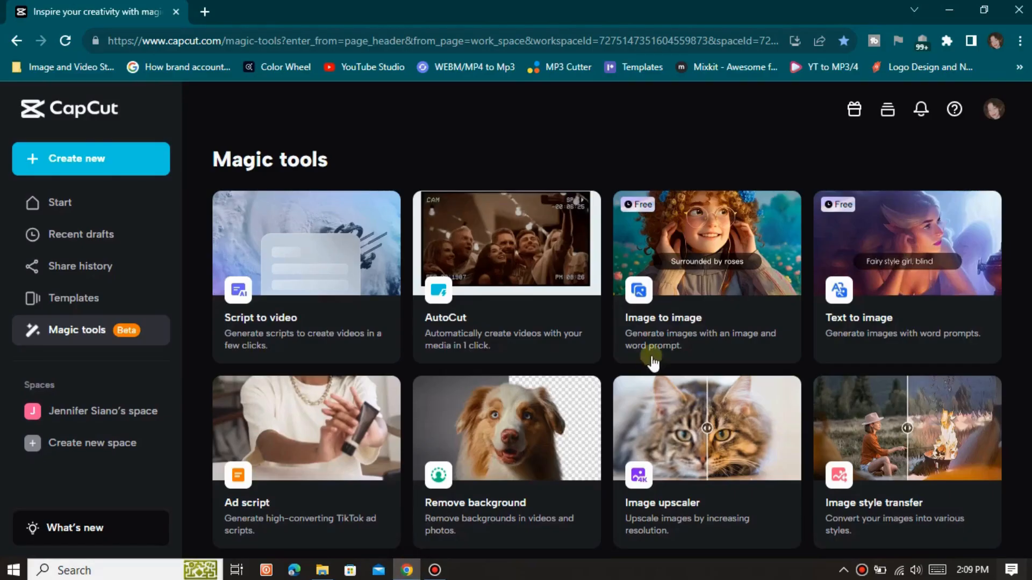
mouse_move(331, 130)
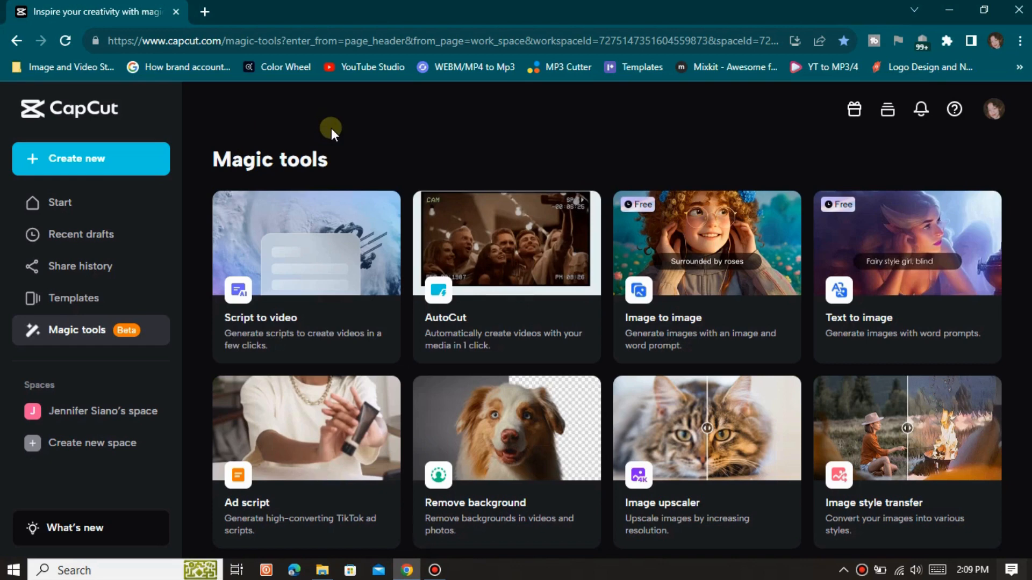
mouse_move(904, 267)
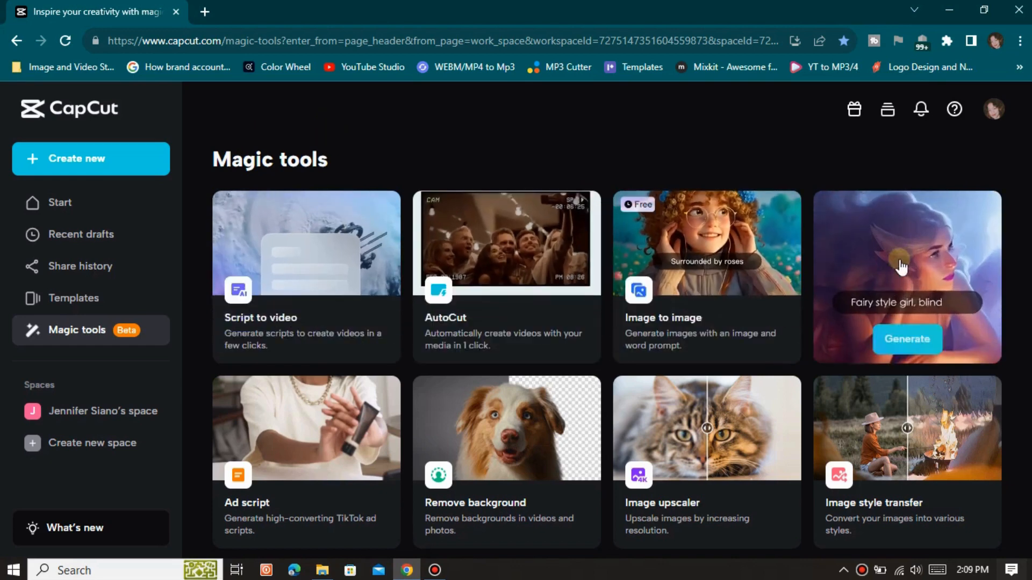
mouse_move(478, 469)
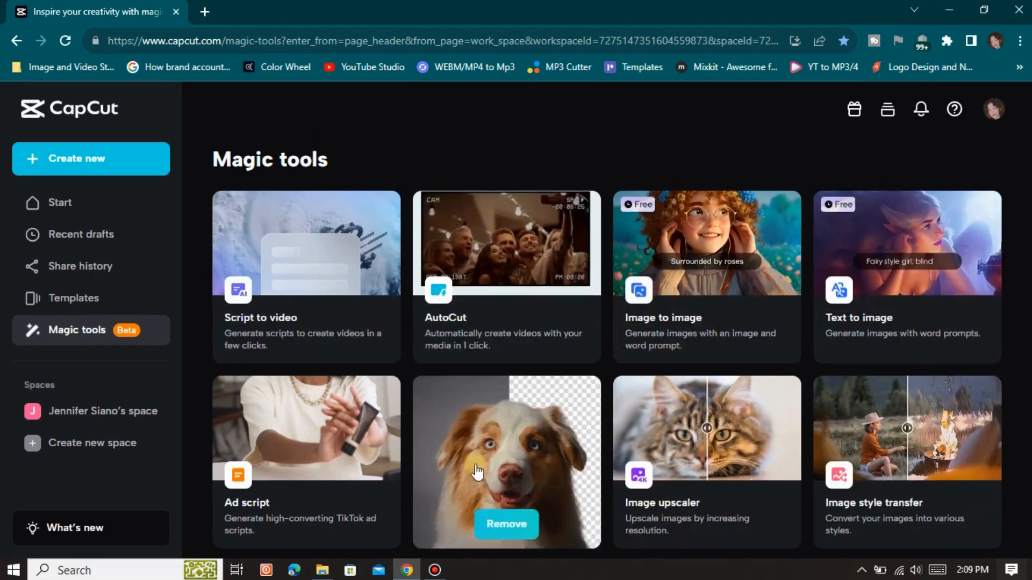
scroll(down, 3)
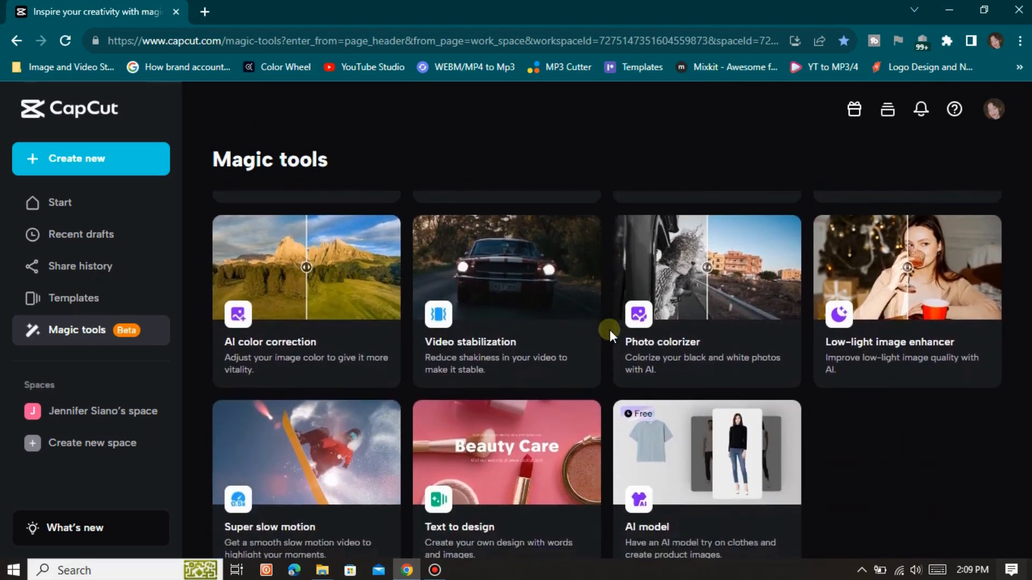
scroll(up, 3)
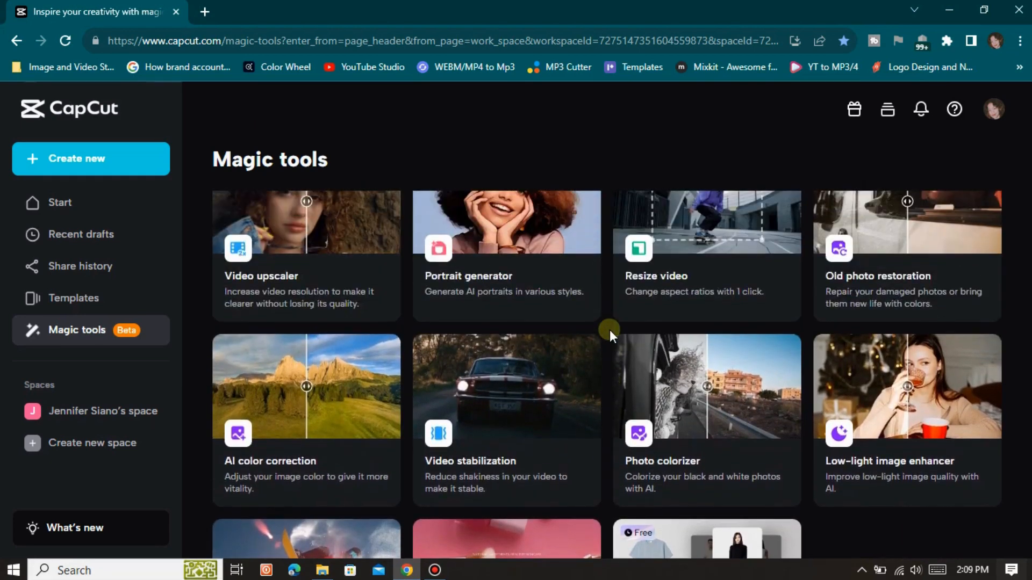
scroll(up, 3)
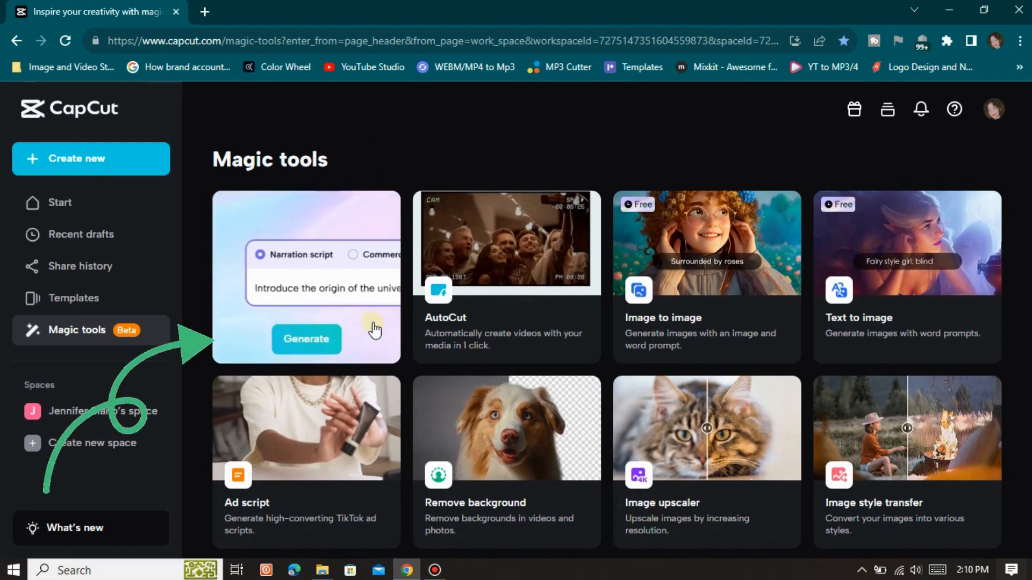
click(305, 339)
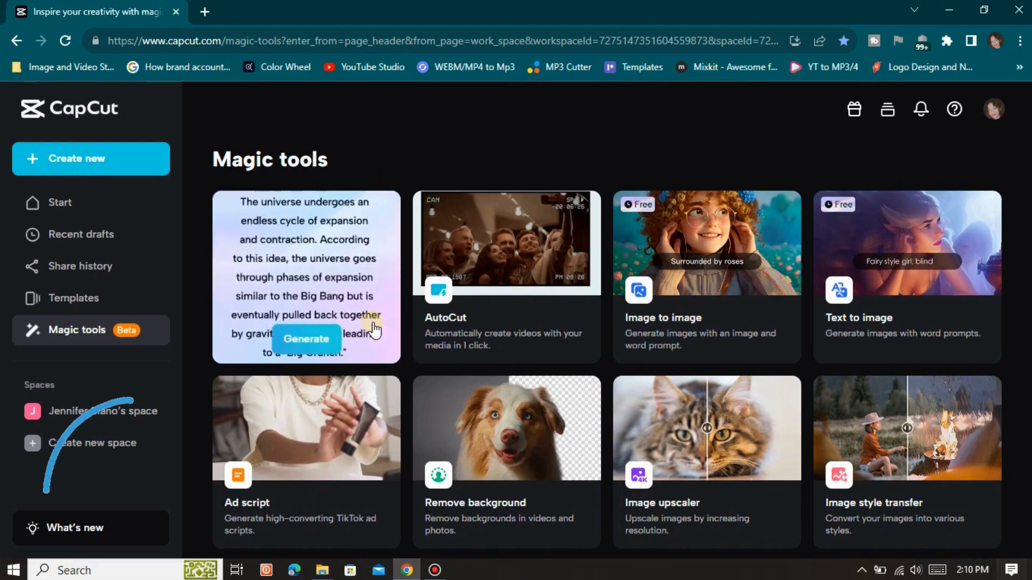
click(306, 339)
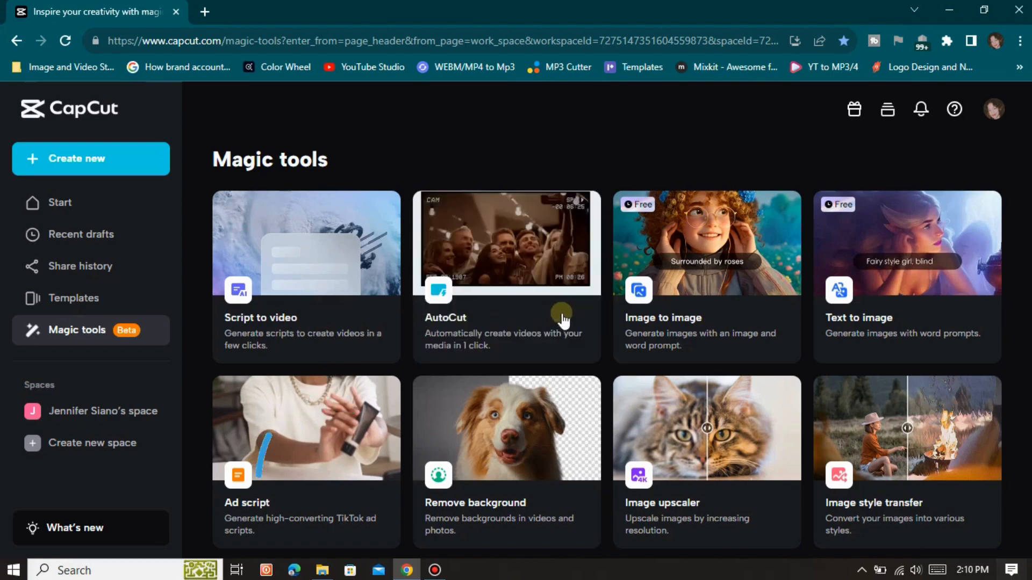
mouse_move(783, 277)
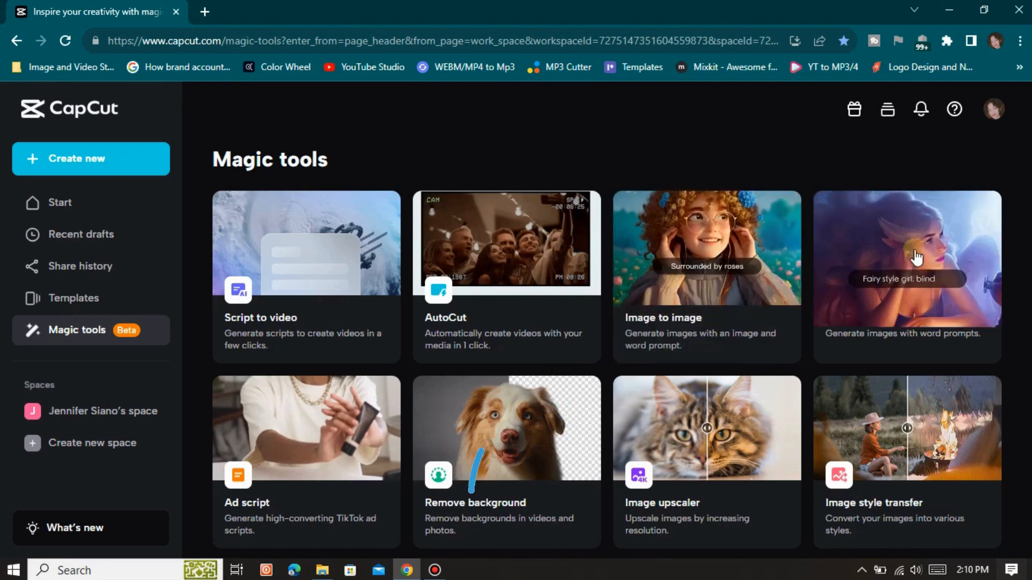
mouse_move(974, 260)
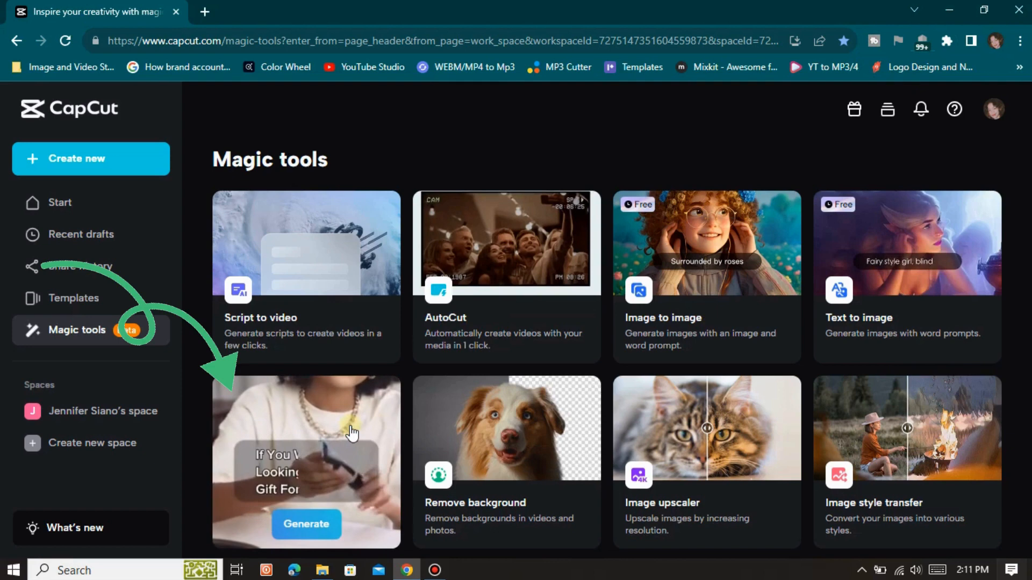
scroll(down, 3)
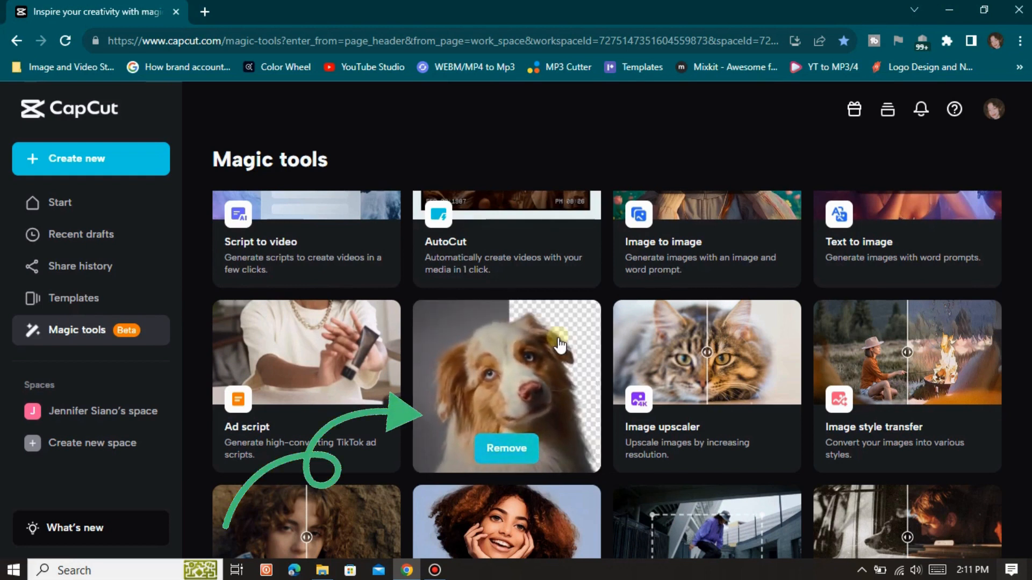
mouse_move(759, 349)
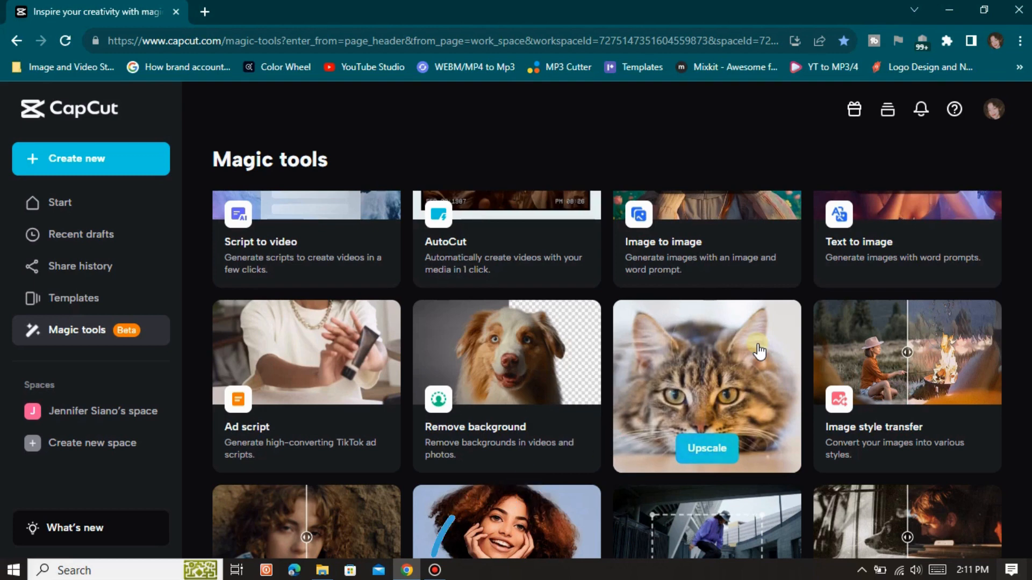
mouse_move(965, 369)
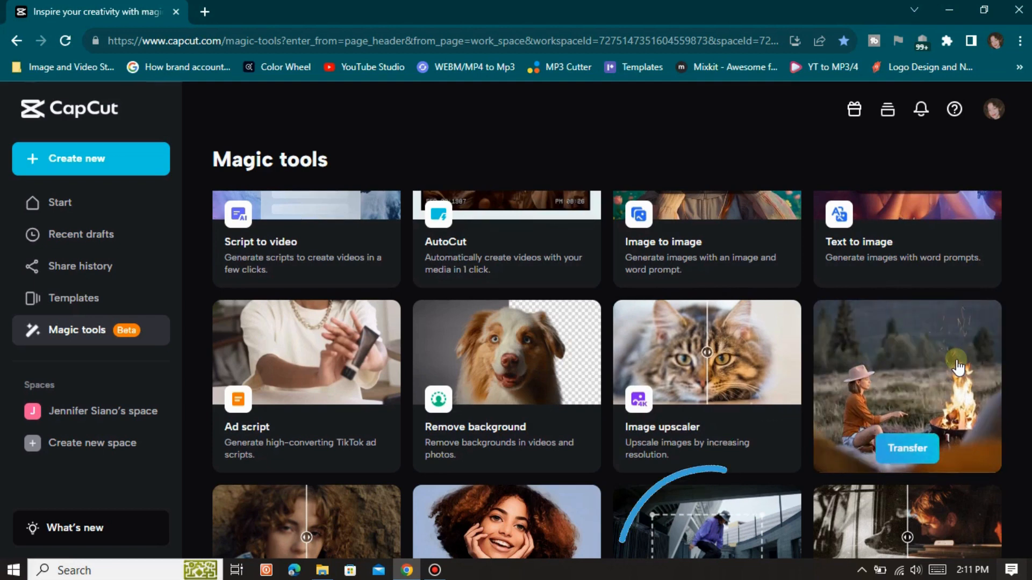
scroll(down, 3)
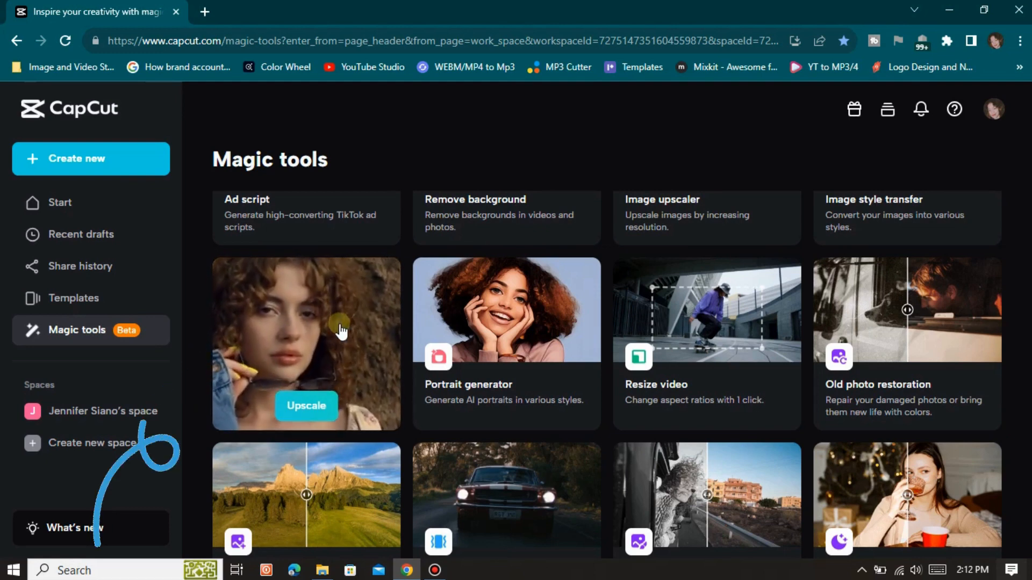
mouse_move(544, 315)
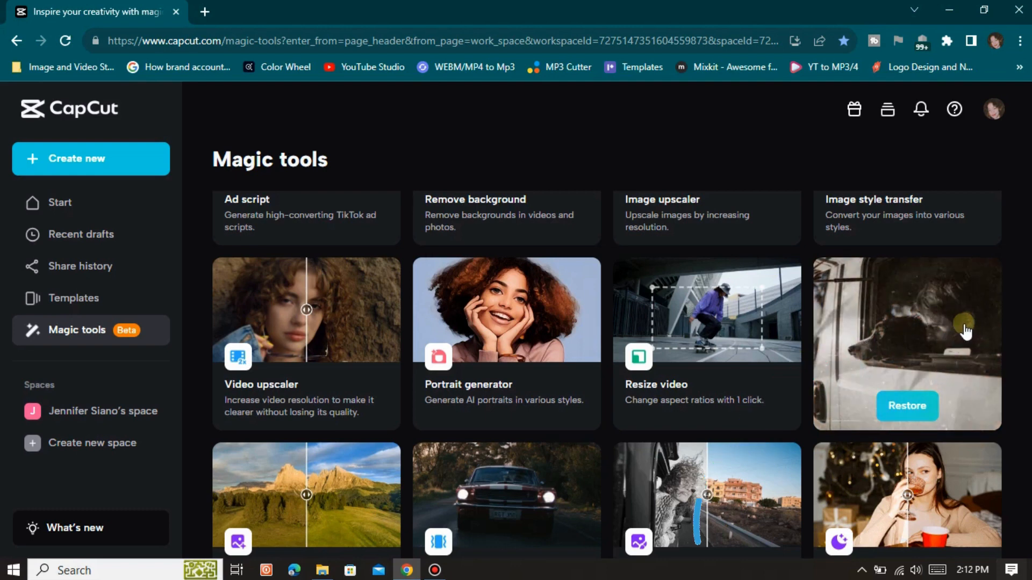
scroll(down, 3)
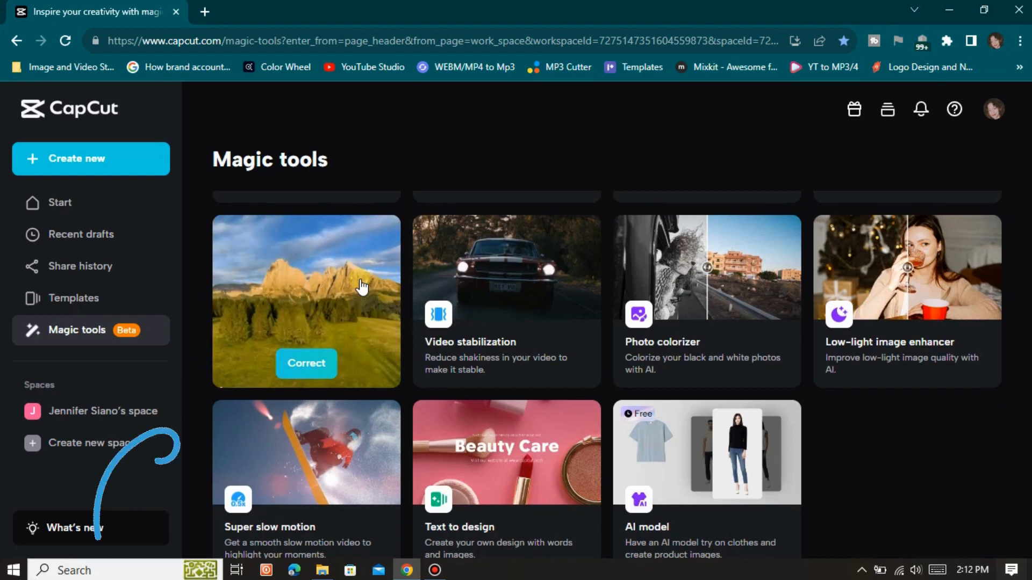
mouse_move(551, 284)
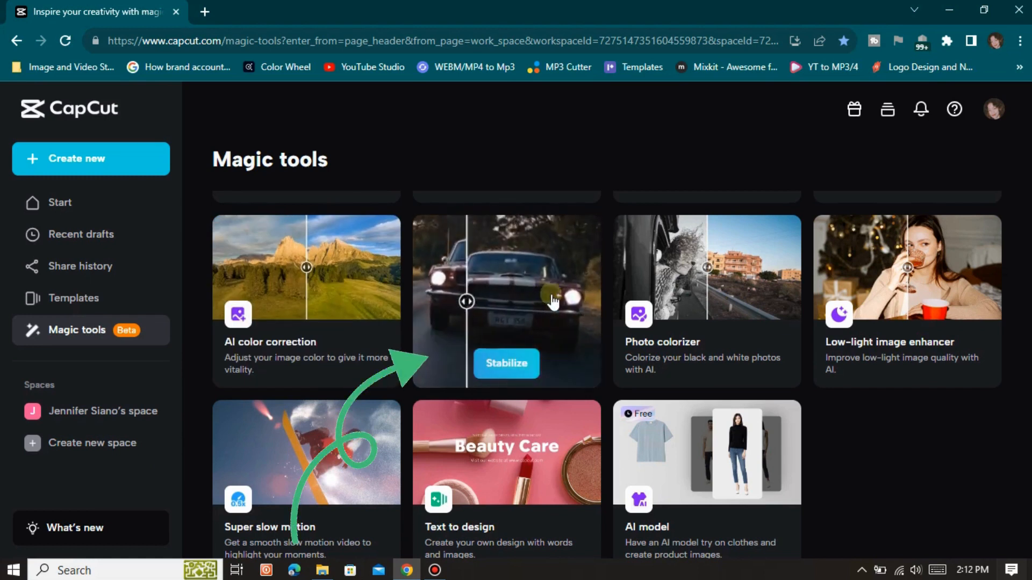
mouse_move(586, 259)
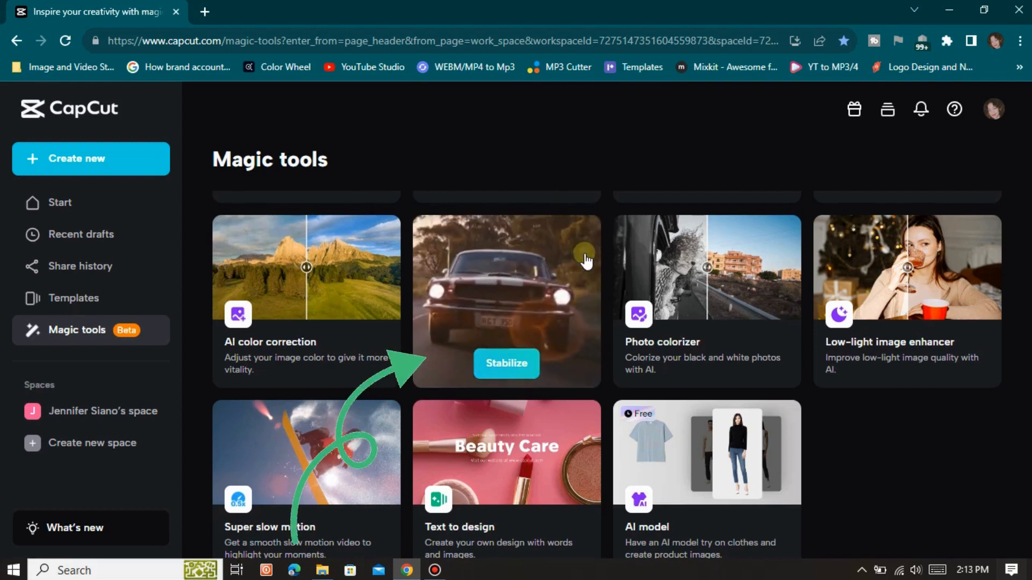
mouse_move(747, 291)
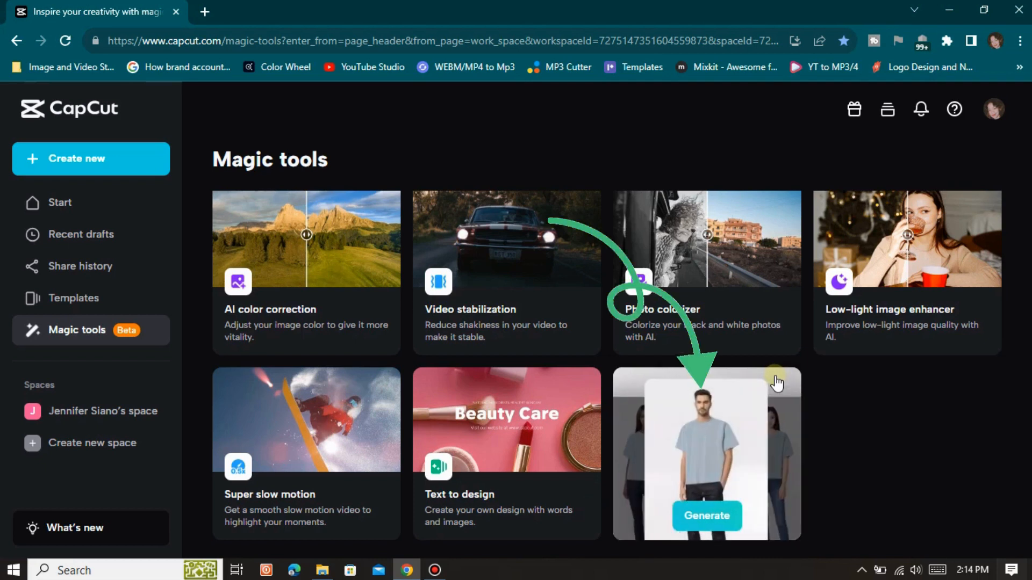
mouse_move(777, 382)
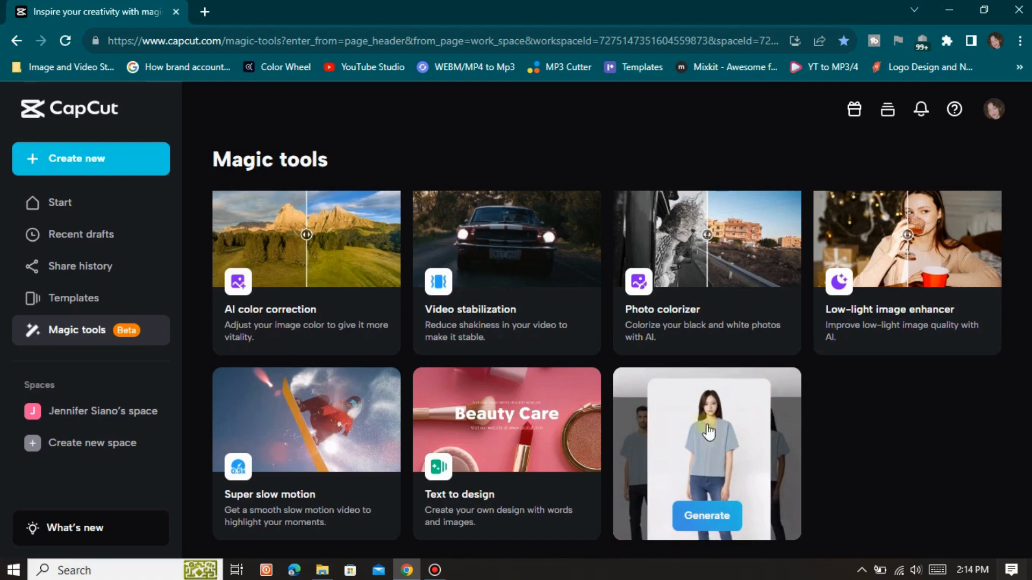
mouse_move(811, 484)
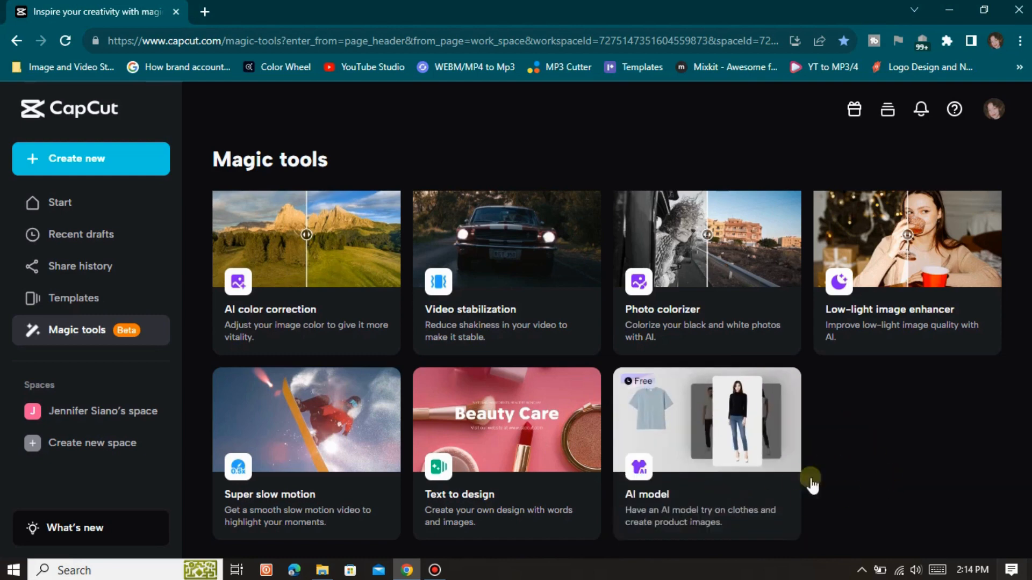